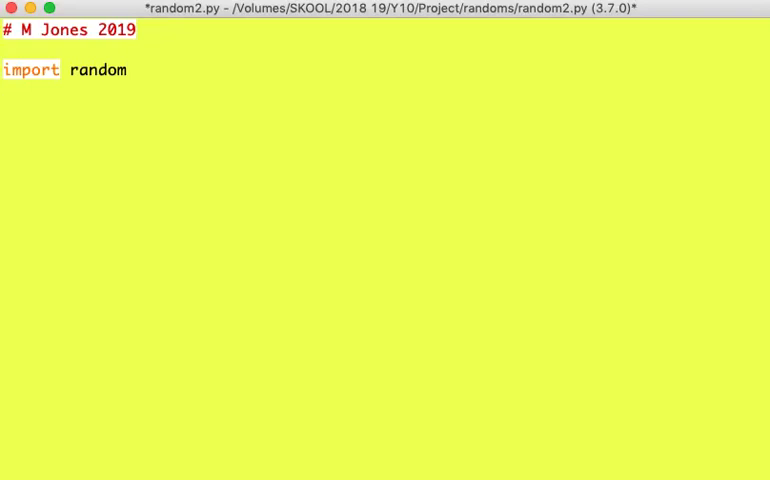
# Step: Write random1 = random.randint(10, 50) on a new line below import random
pyautogui.press('Return')
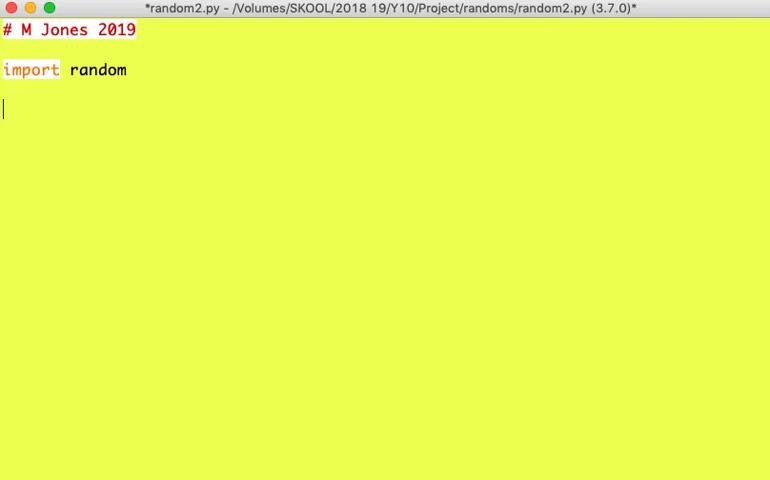
pyautogui.write('random1')
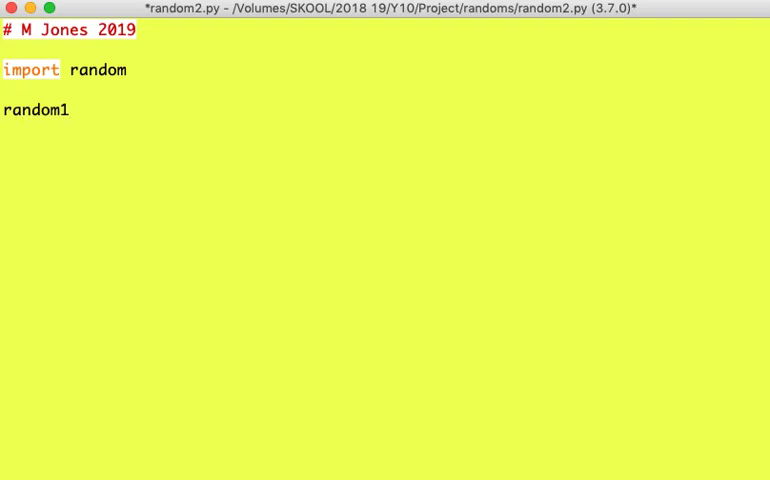
pyautogui.write('= ran')
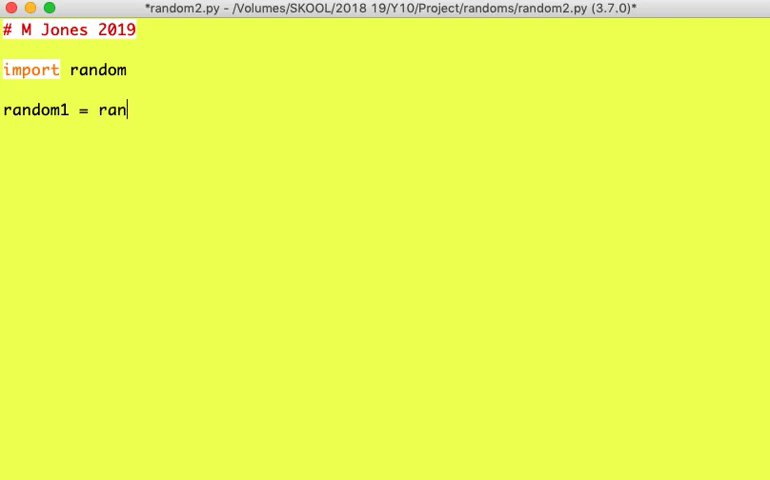
pyautogui.write('dom.rand')
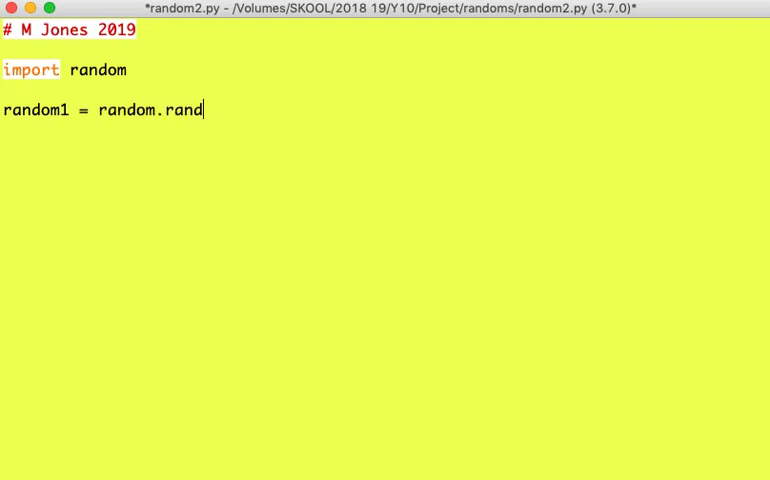
pyautogui.write('int')
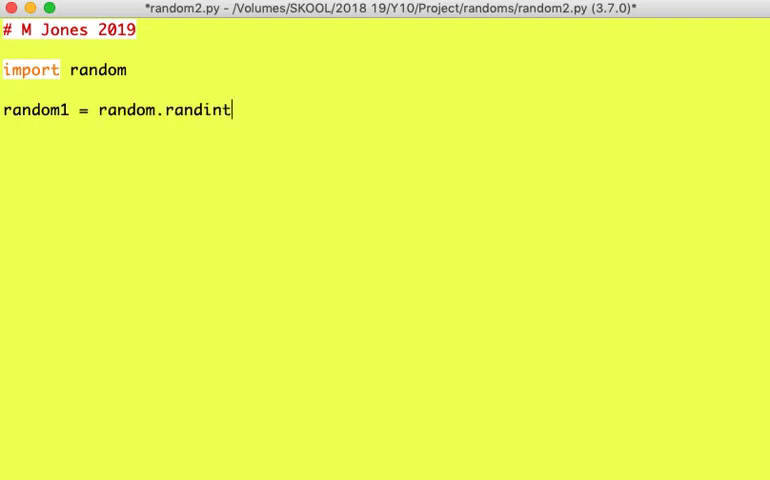
pyautogui.write('(')
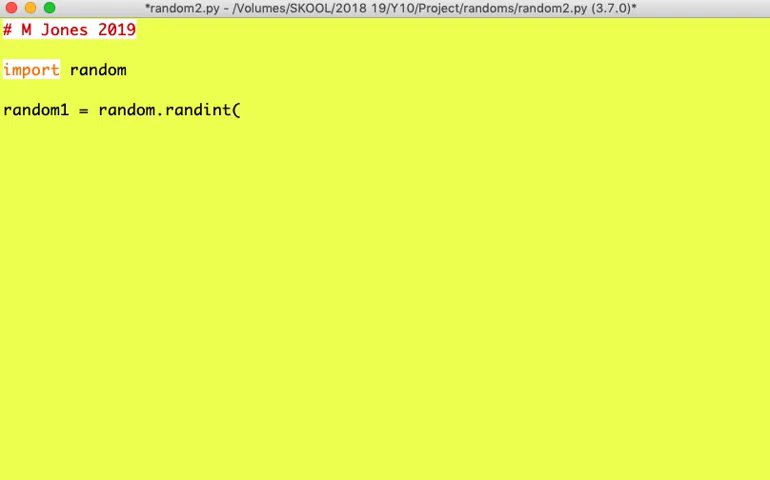
pyautogui.write('10')
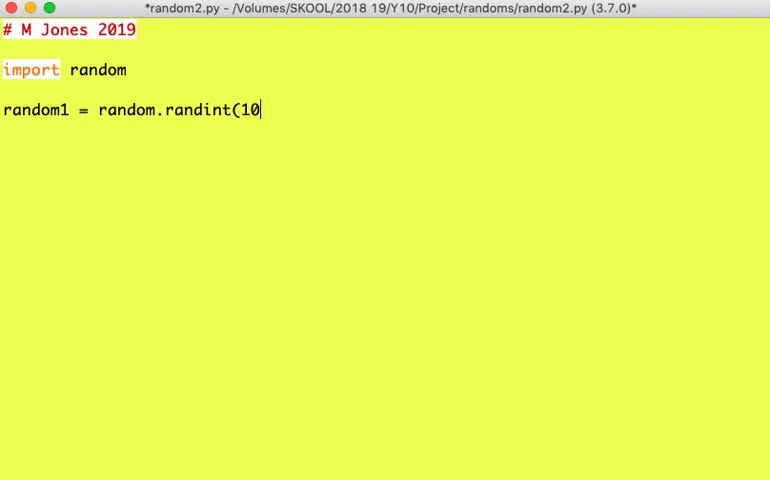
pyautogui.write(',')
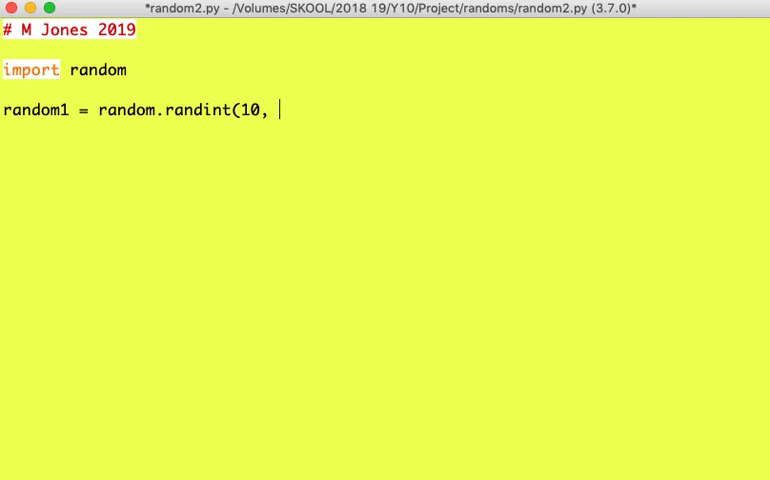
pyautogui.write('50')
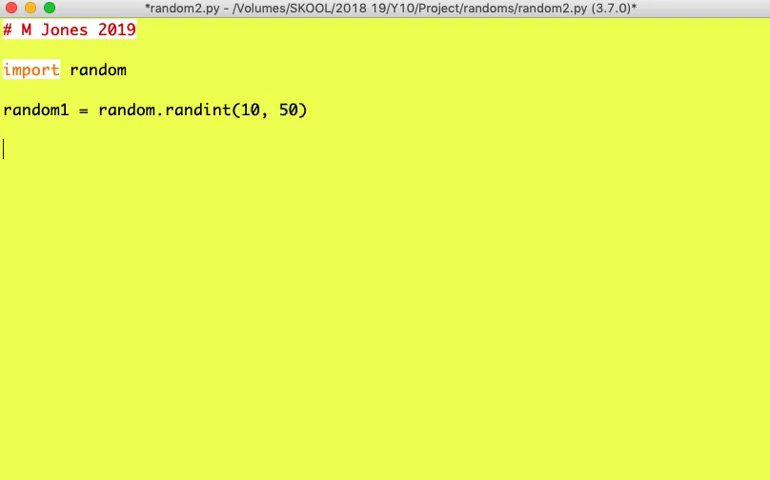
# Step: Write print("The random number =", random1) as the script's output statement
pyautogui.write('print')
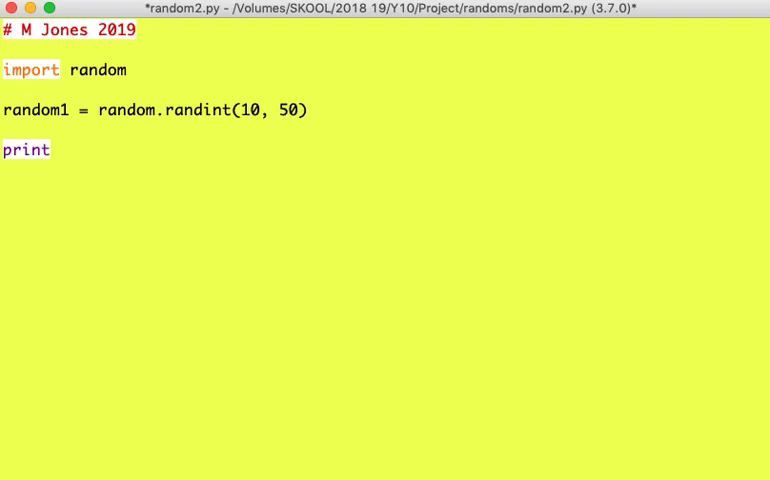
pyautogui.write('("')
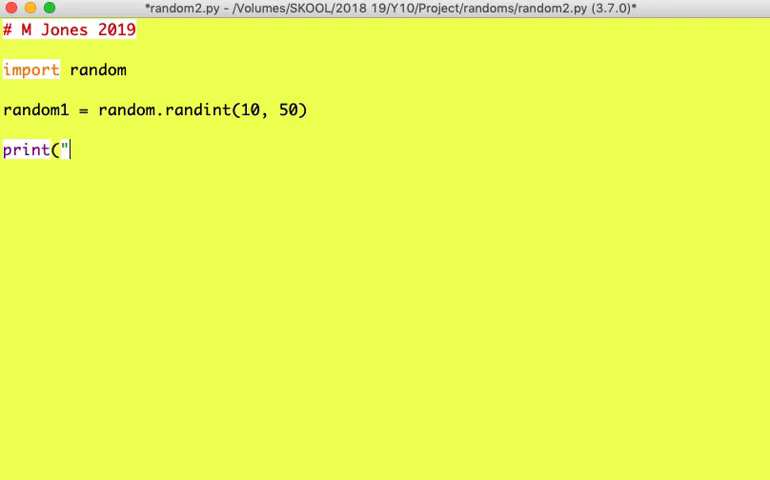
pyautogui.write('The random')
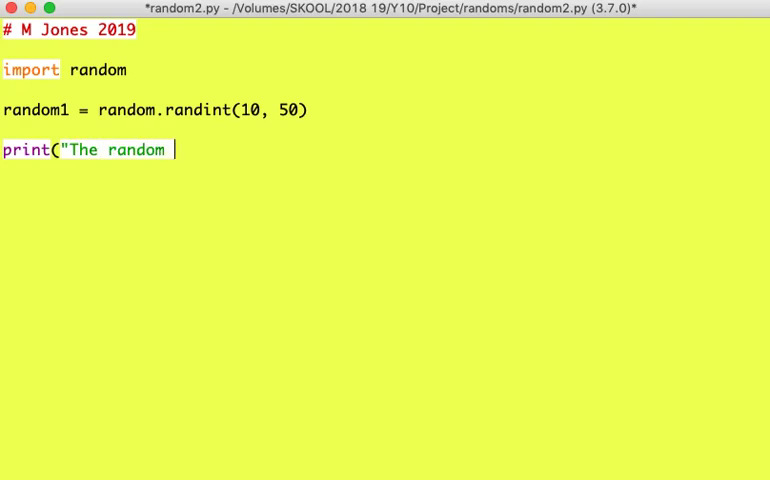
pyautogui.write('number =')
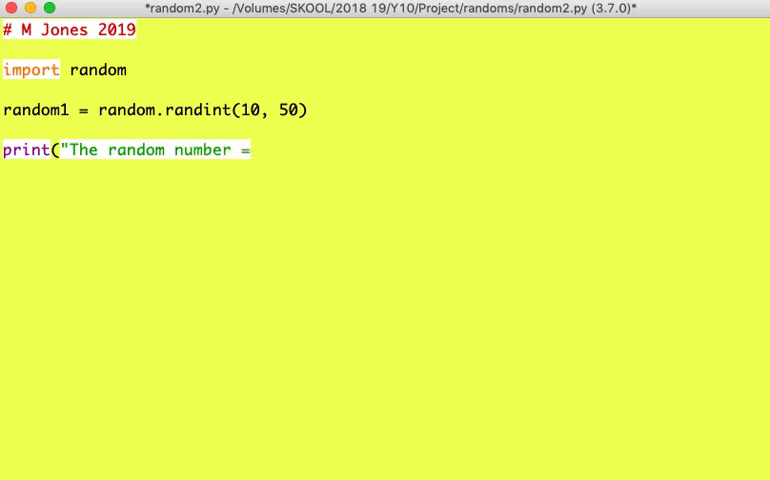
pyautogui.write('",')
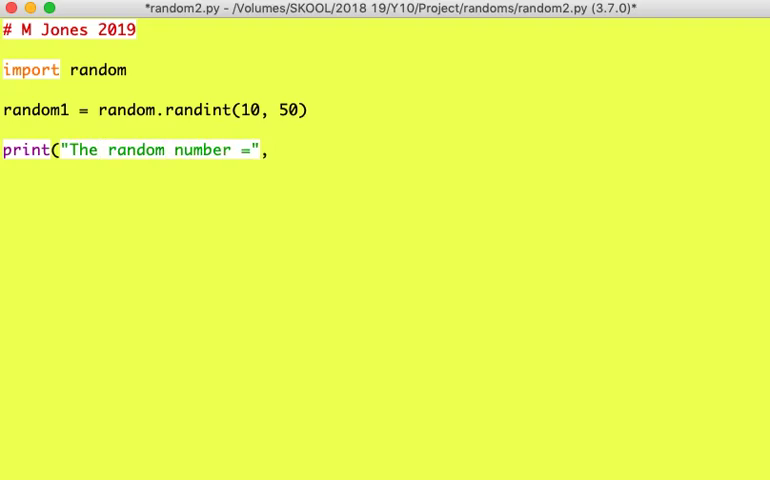
pyautogui.write('random1')
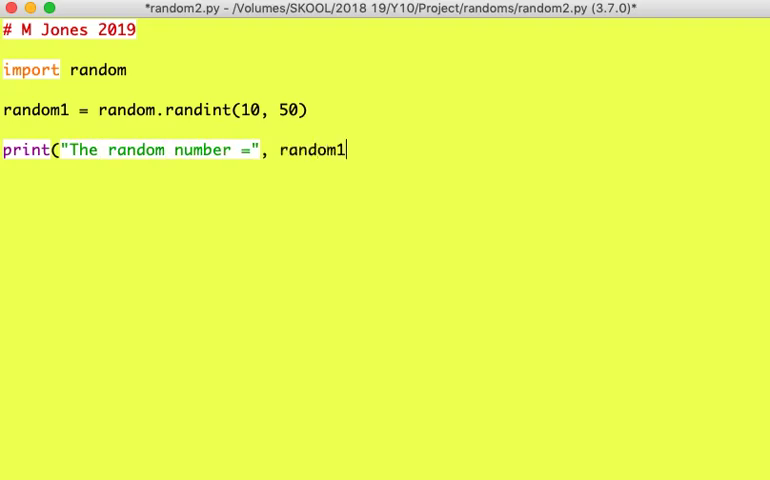
pyautogui.write(')')
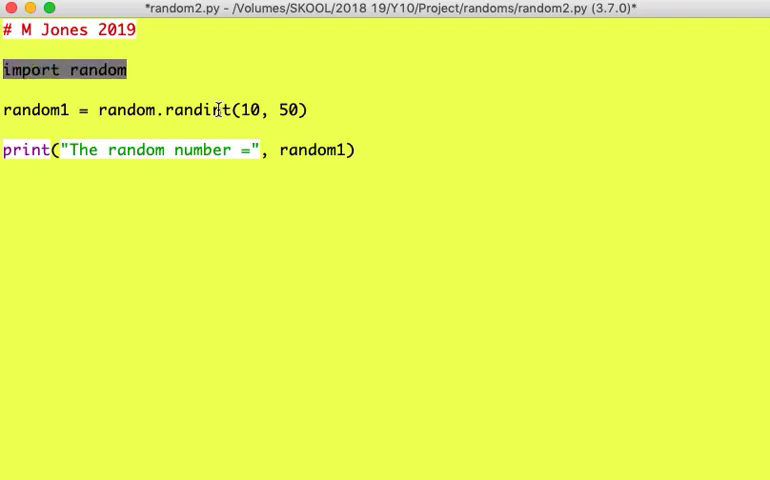
pyautogui.doubleClick(36, 110)
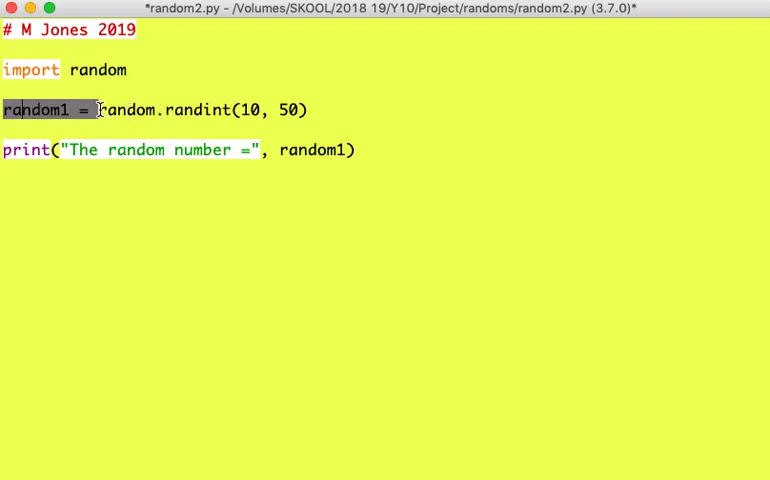
pyautogui.doubleClick(126, 110)
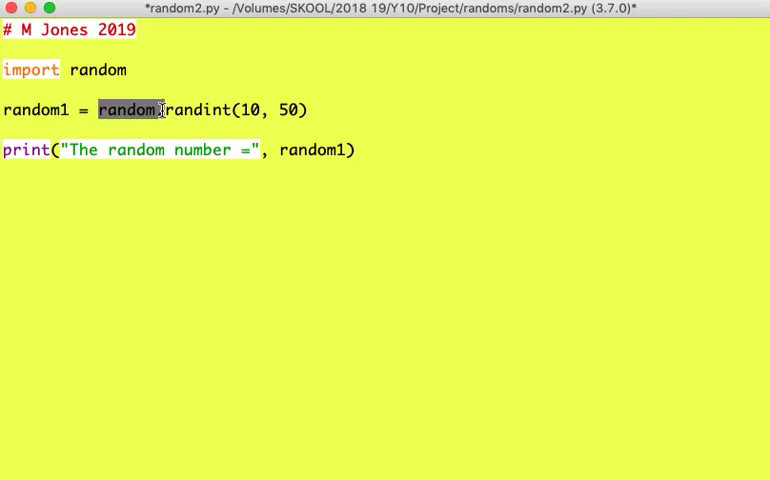
pyautogui.doubleClick(196, 110)
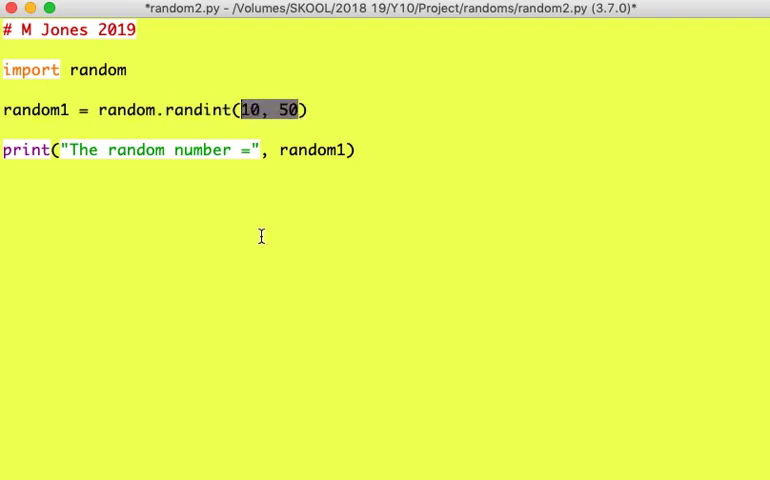
pyautogui.click(292, 108)
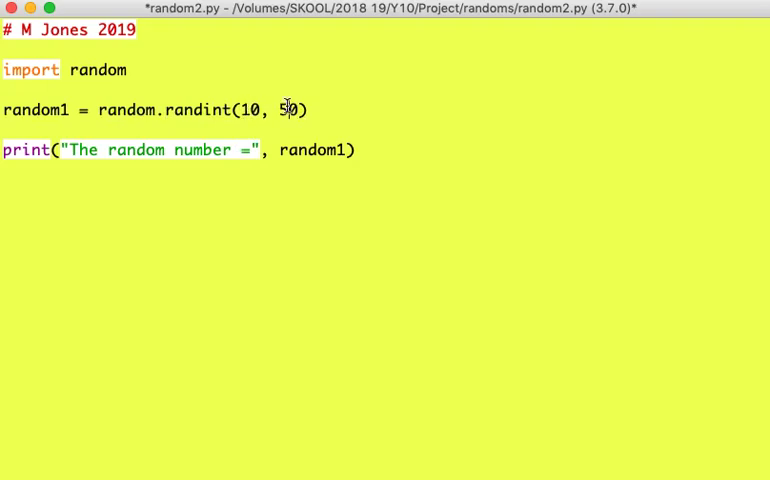
pyautogui.click(4, 150)
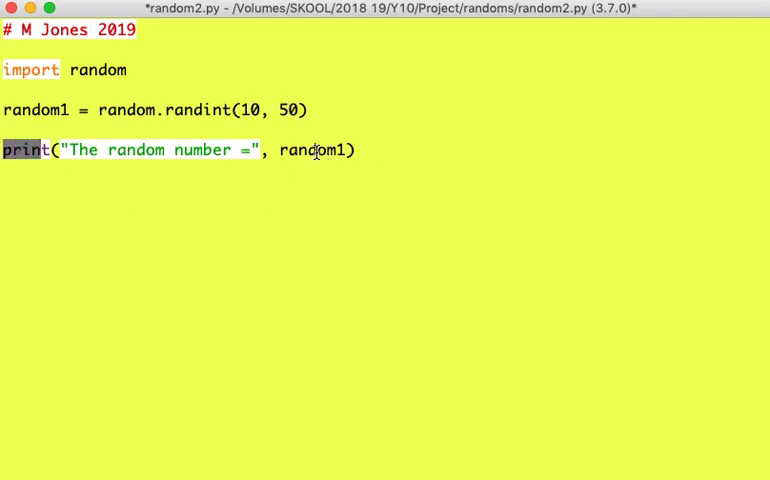
pyautogui.click(356, 150)
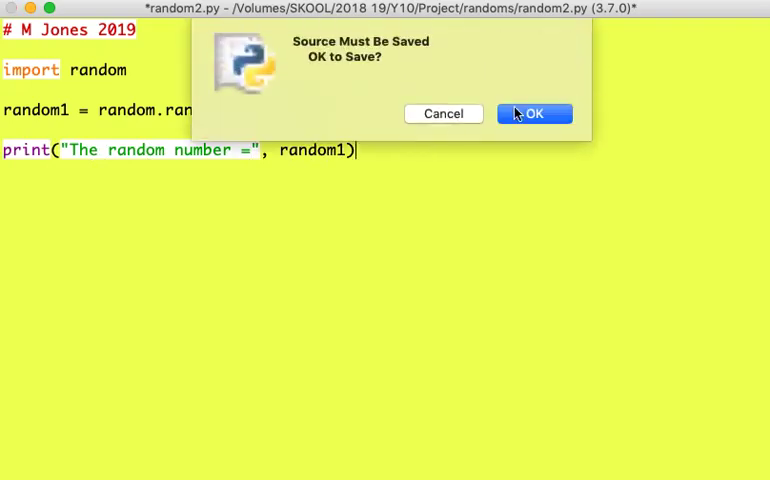
# Step: Confirm saving random2.py and rerun it with F5, printing new random numbers
pyautogui.click(532, 112)
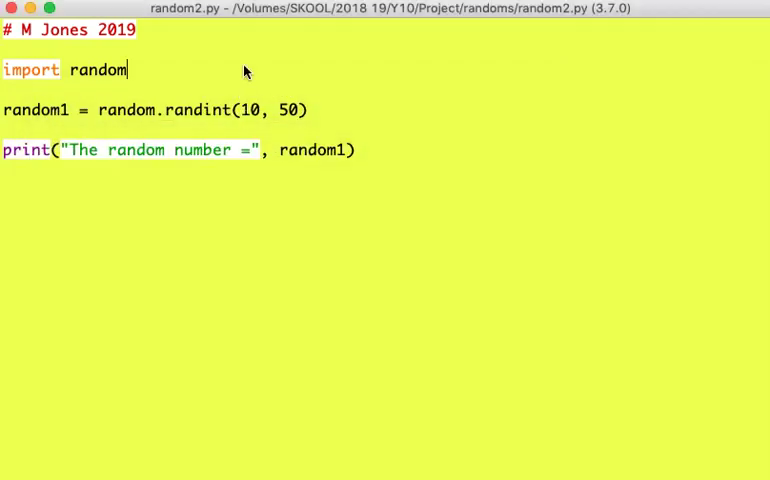
pyautogui.press('F5')
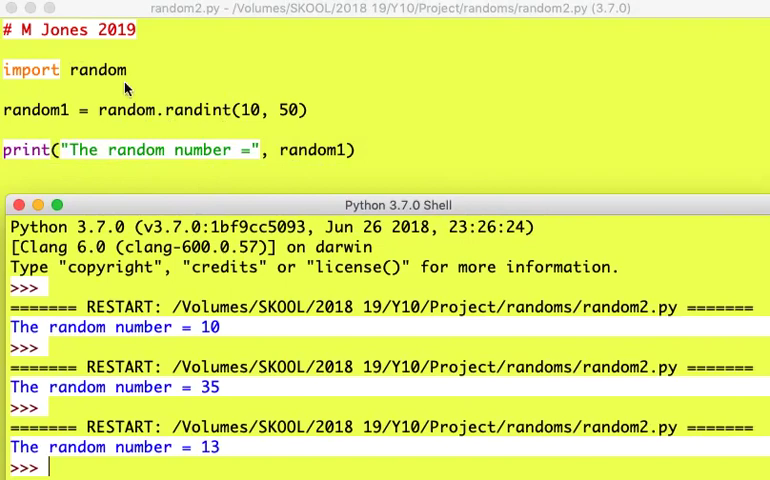
pyautogui.moveTo(208, 402)
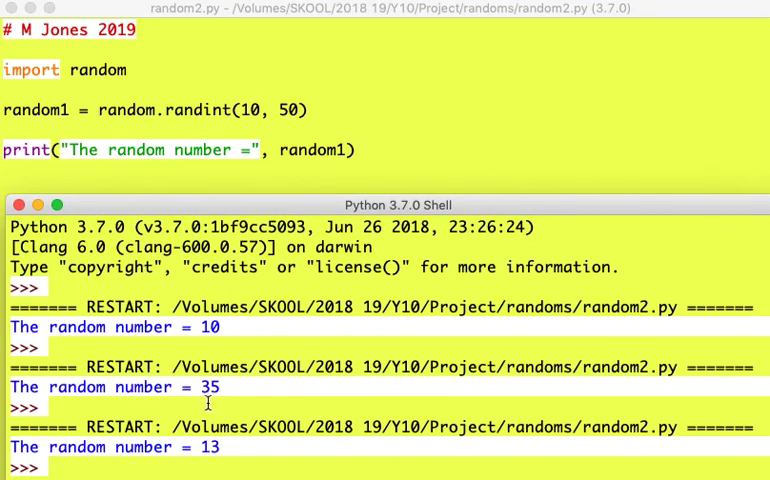